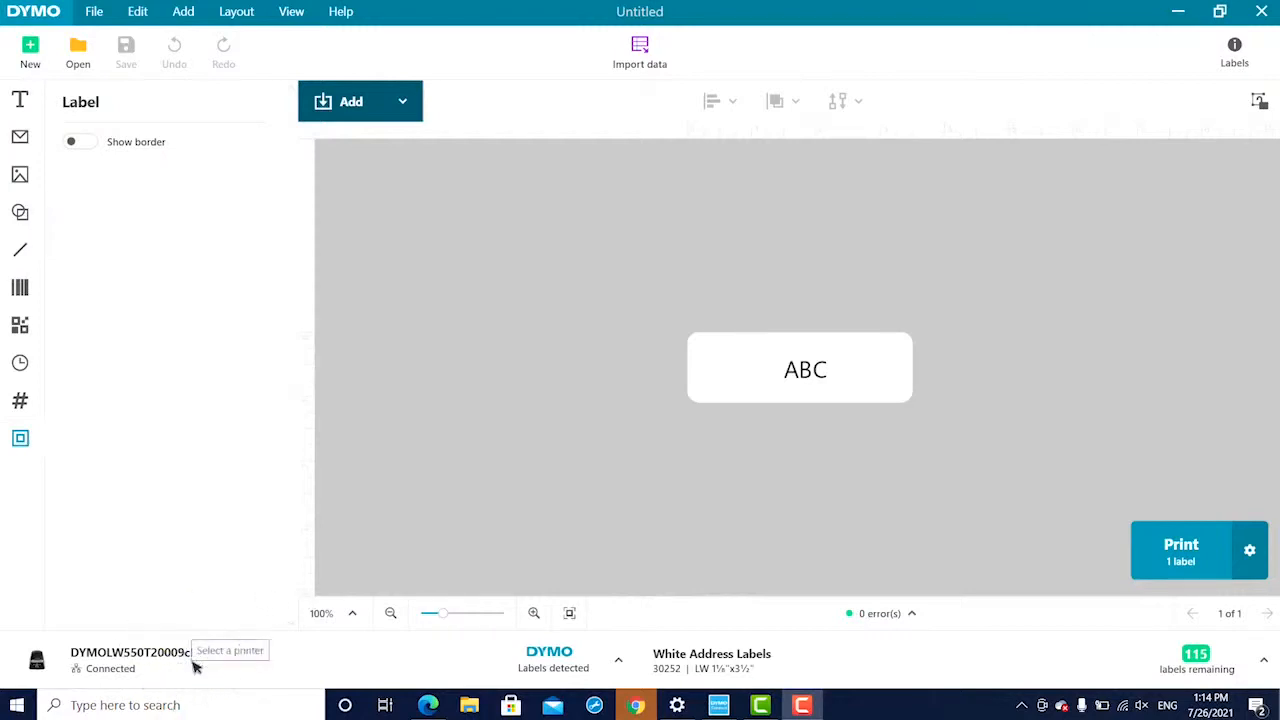
mouse_move(656, 520)
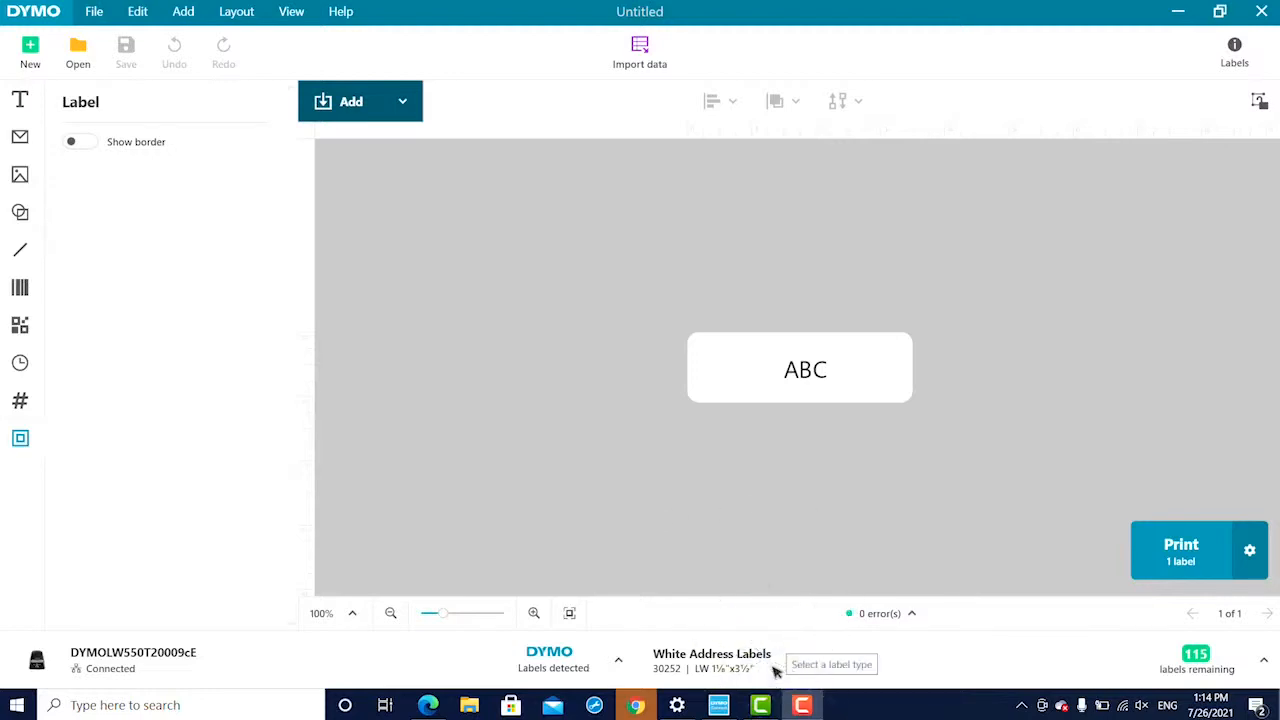
mouse_move(920, 536)
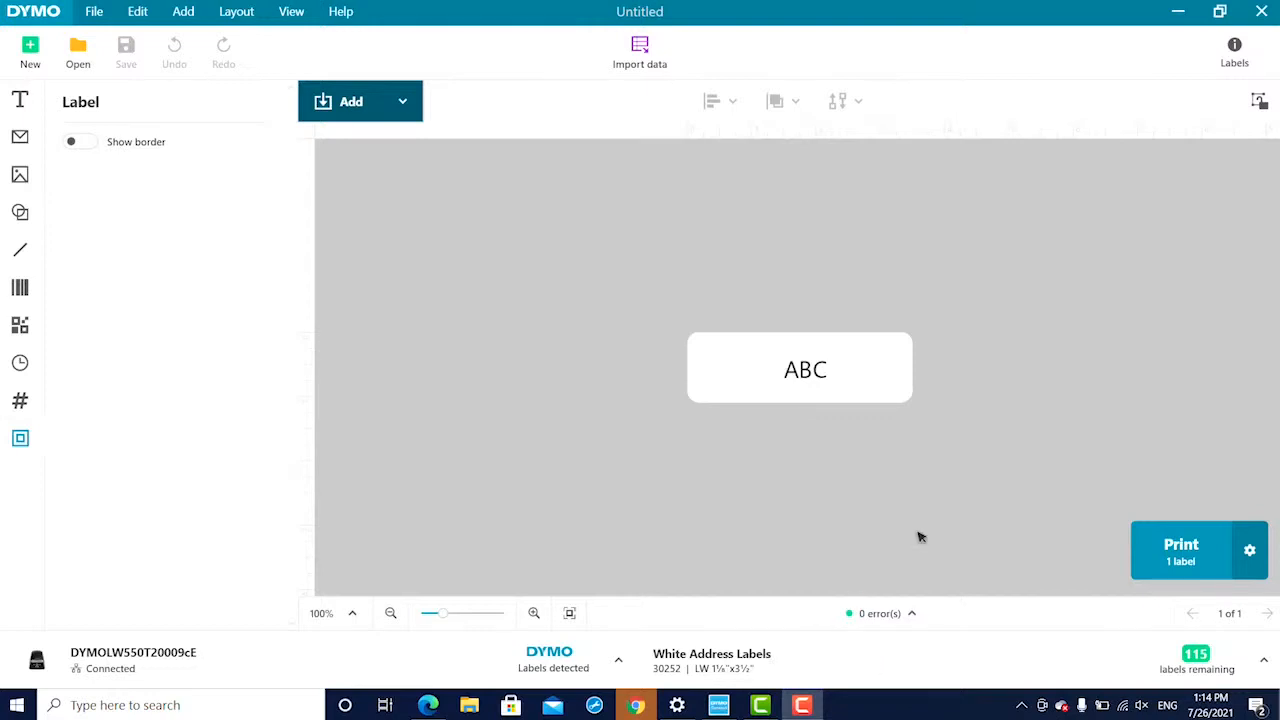
mouse_move(1168, 656)
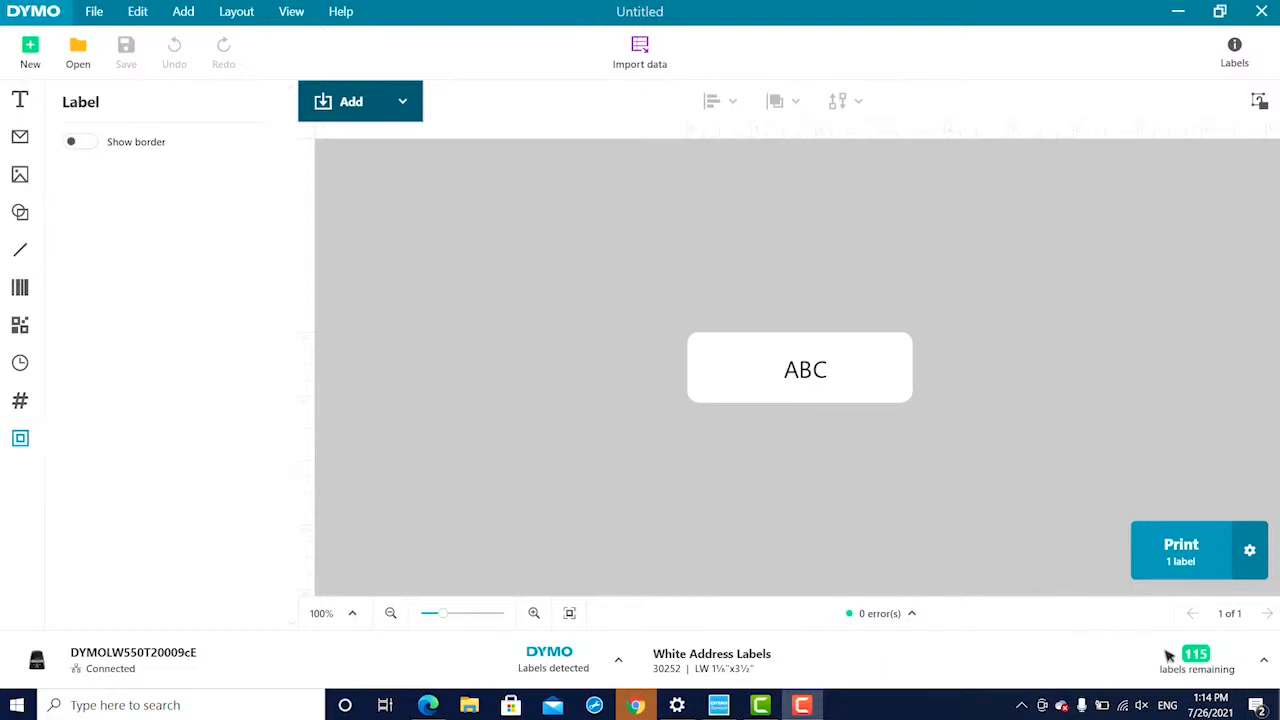
mouse_move(1068, 532)
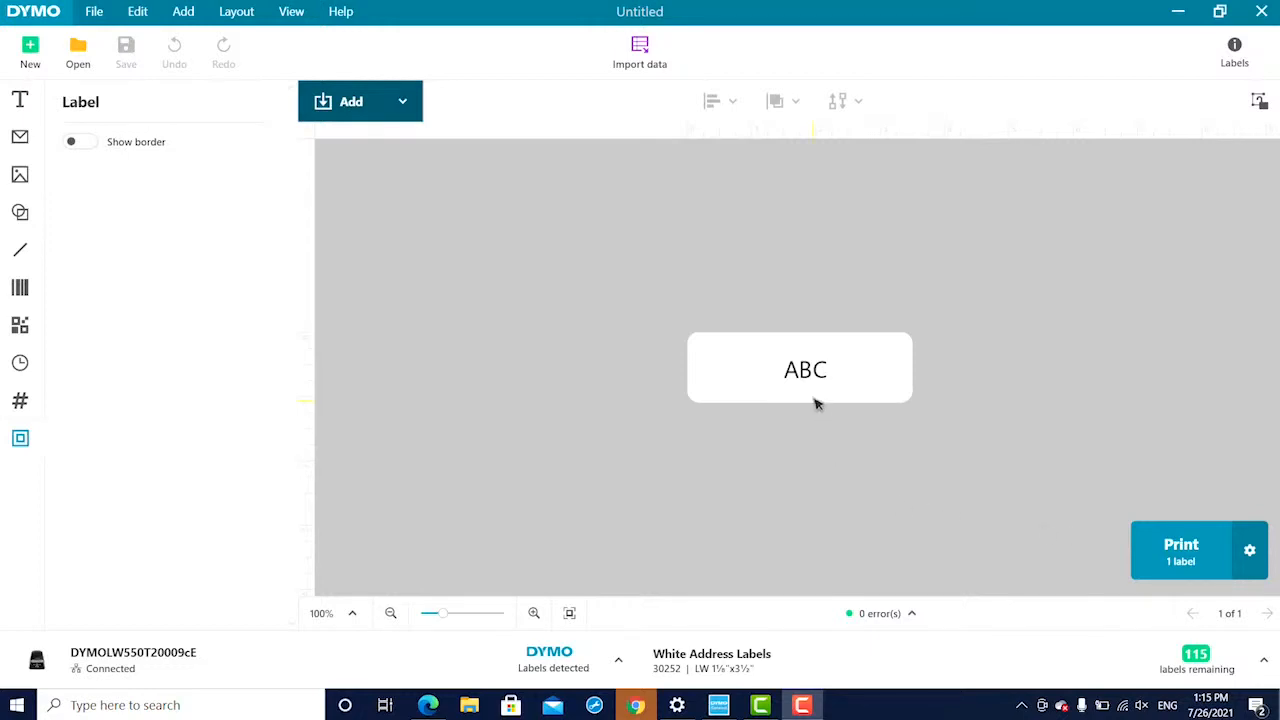
Step: Format the ABC label text as bold and underlined
click(804, 368)
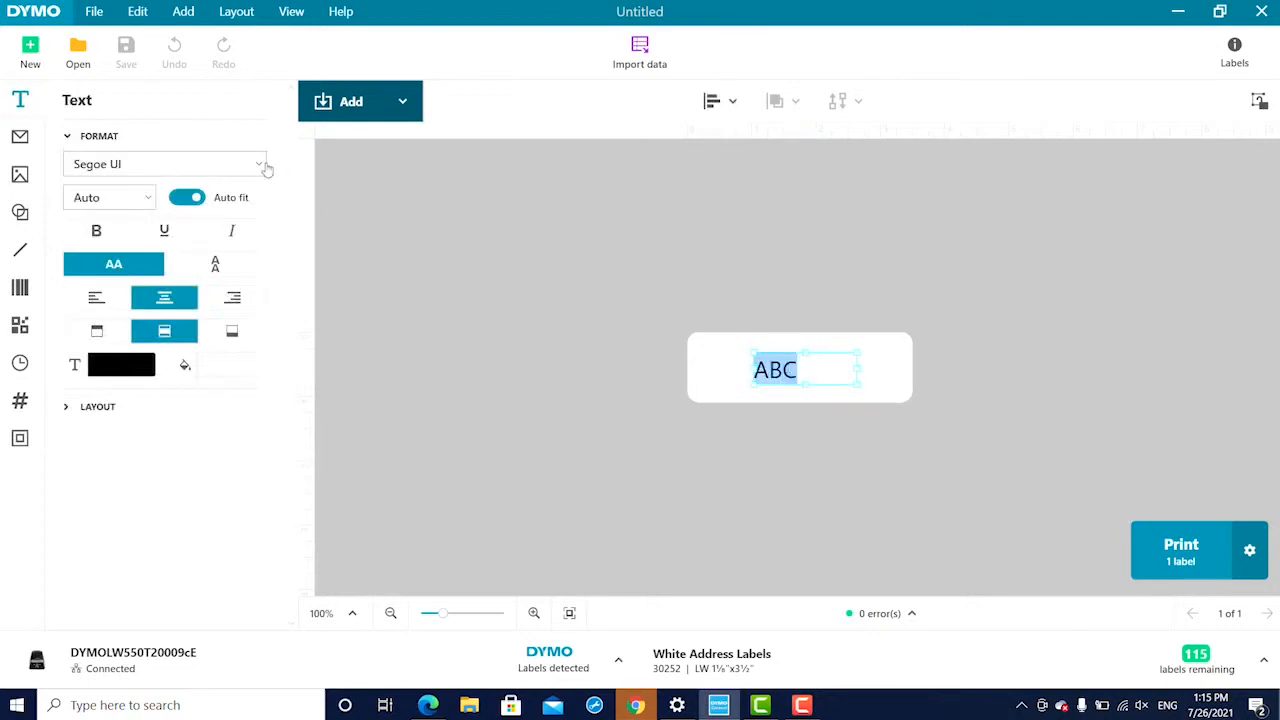
click(160, 164)
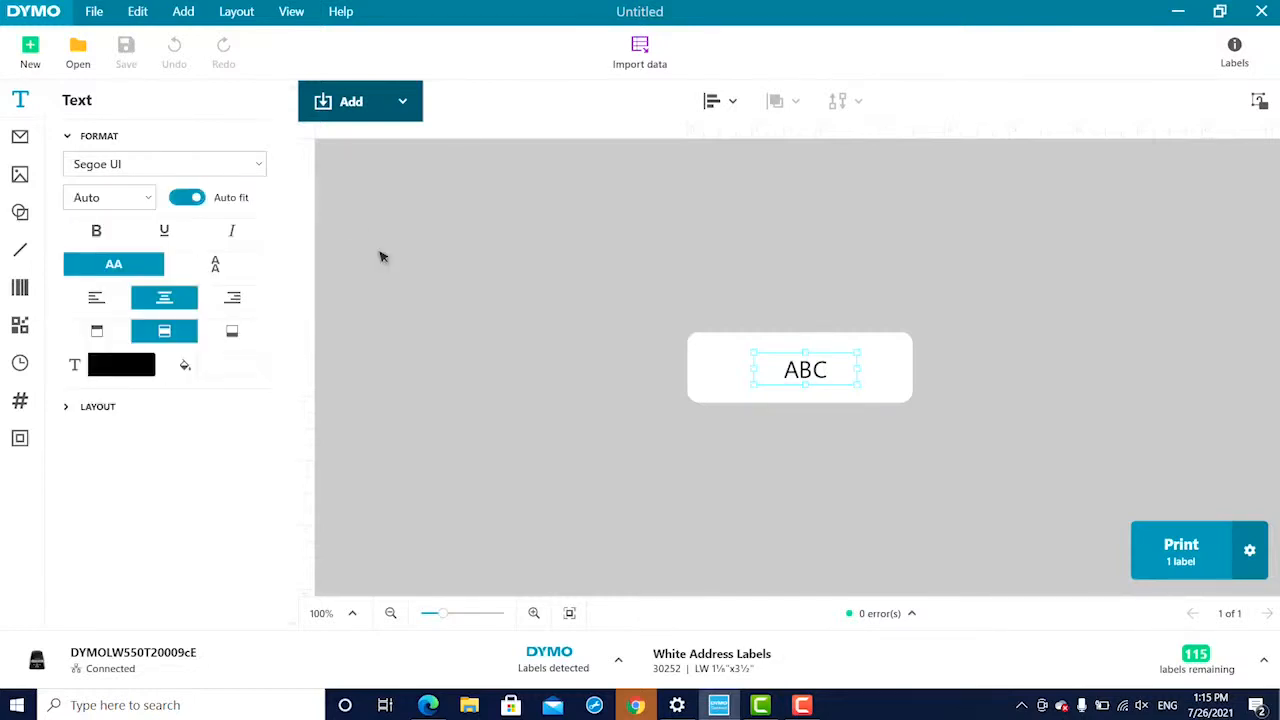
click(96, 232)
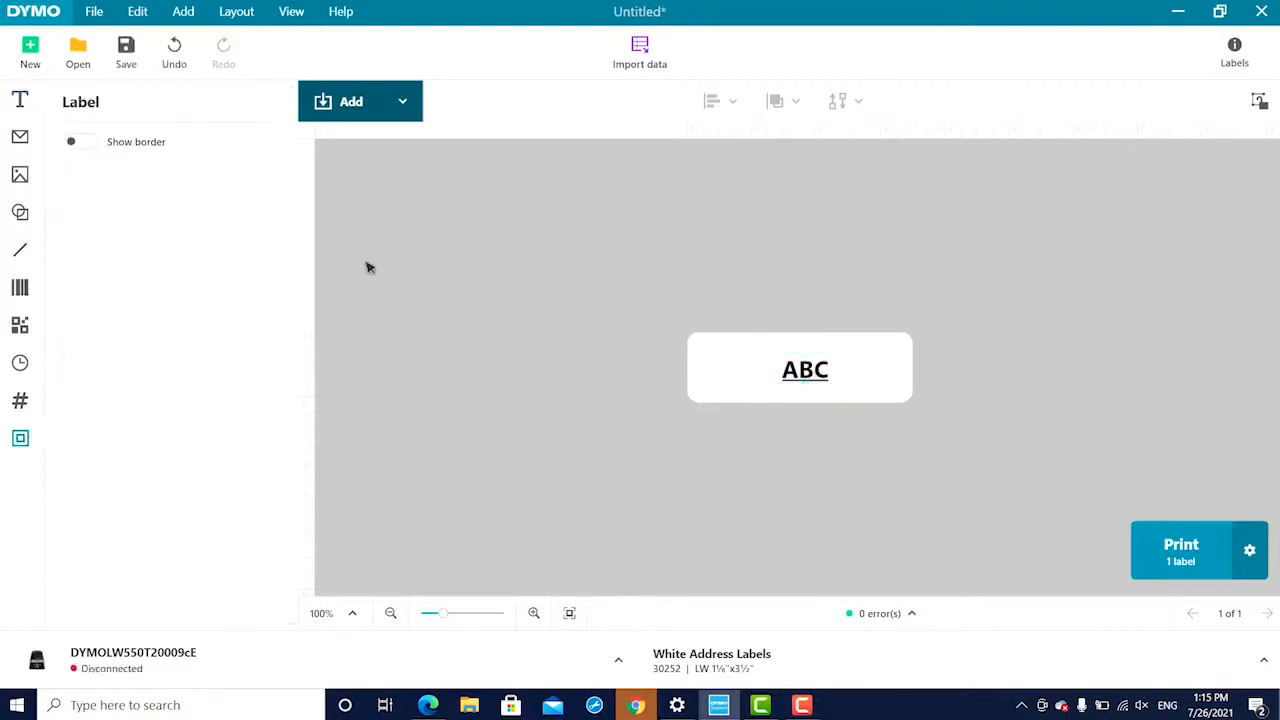
click(352, 100)
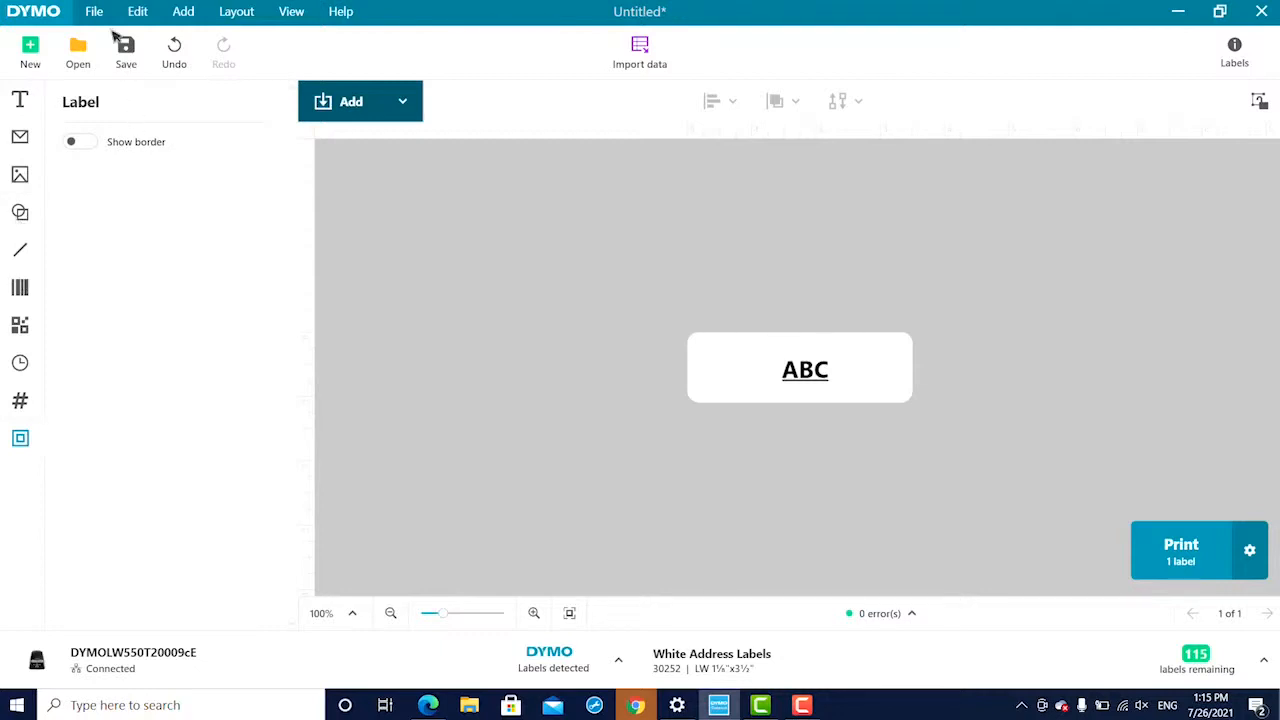
Step: Start Save As from the File menu and close the dialog without saving
click(94, 12)
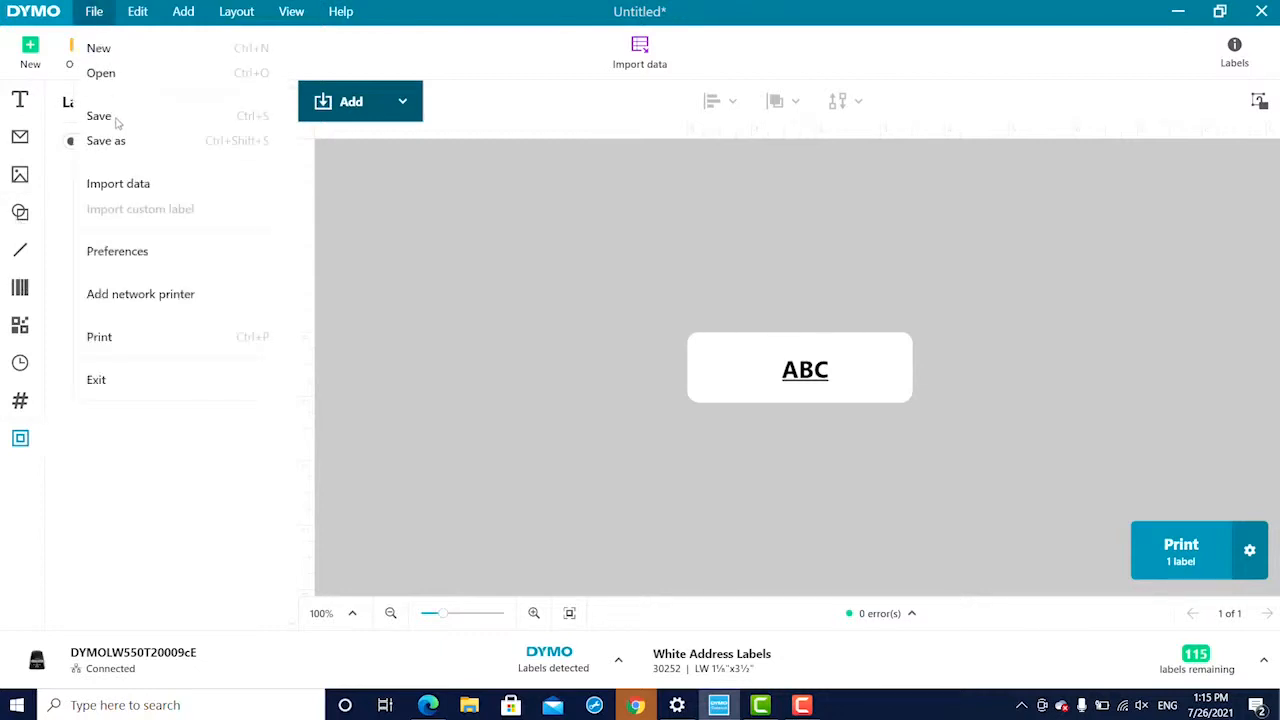
click(106, 140)
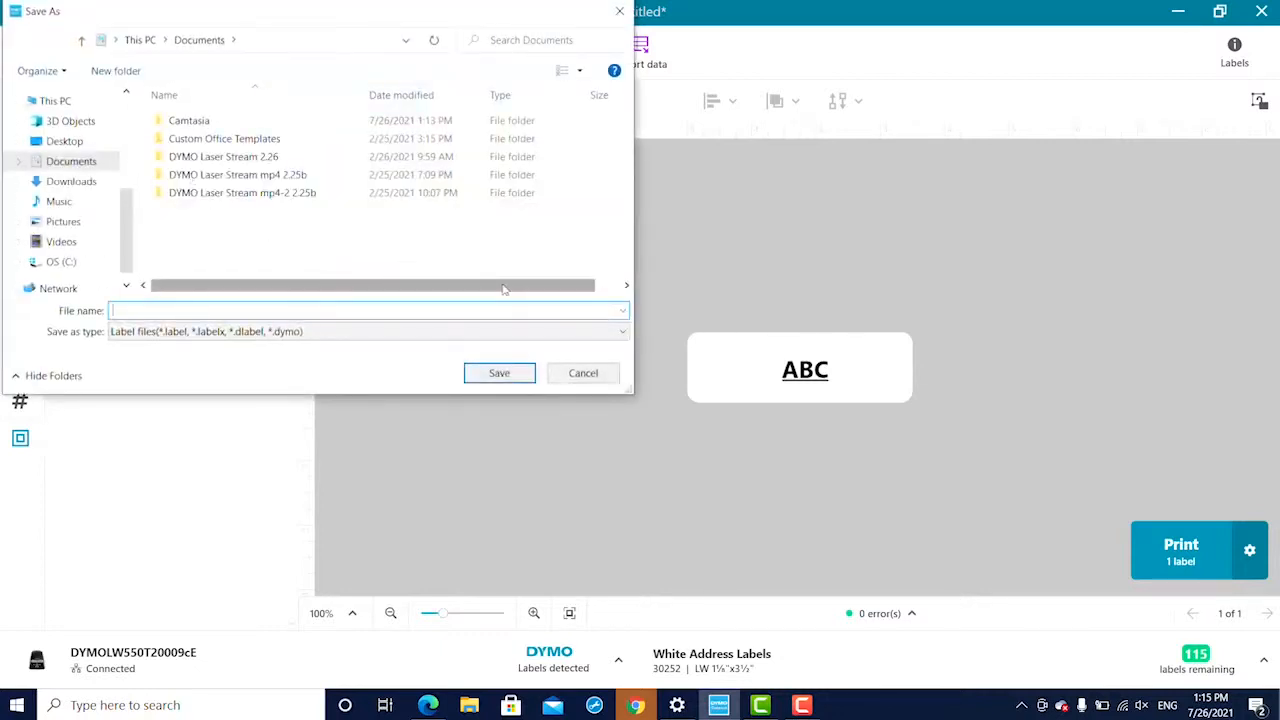
click(584, 372)
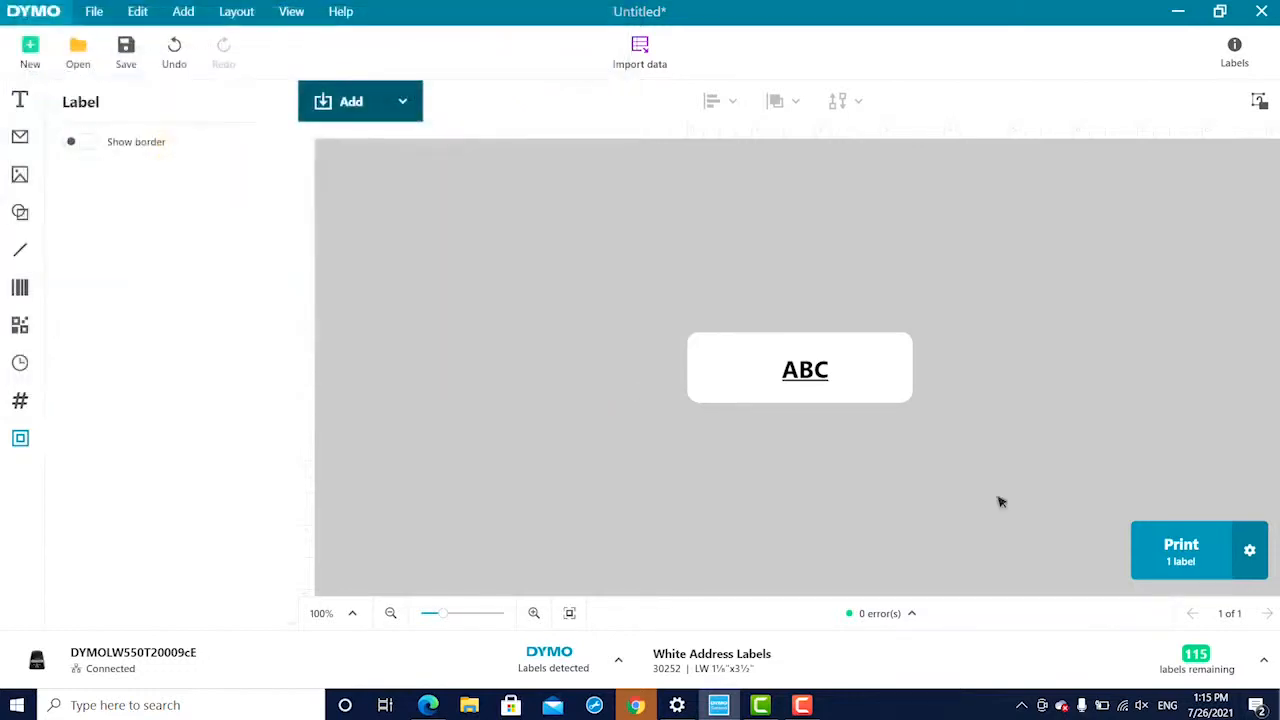
Step: Print the ABC label once, then print 2 collated copies from print settings
click(1180, 550)
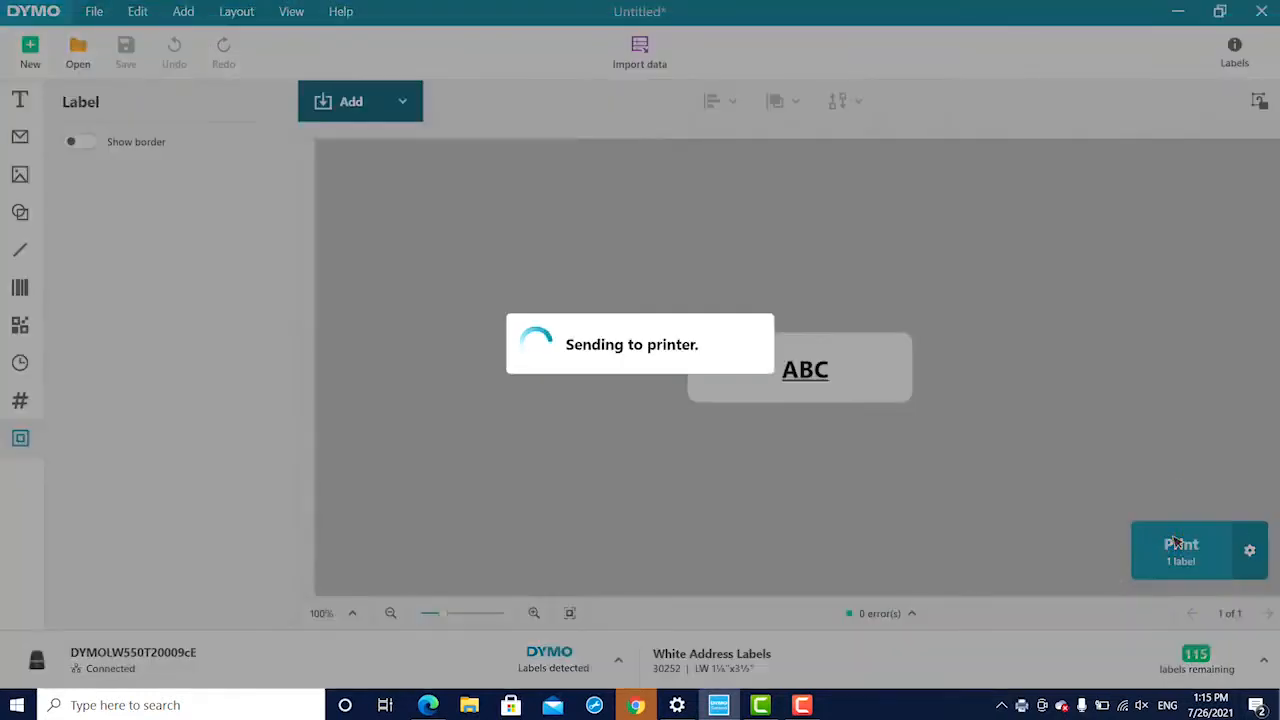
click(1180, 550)
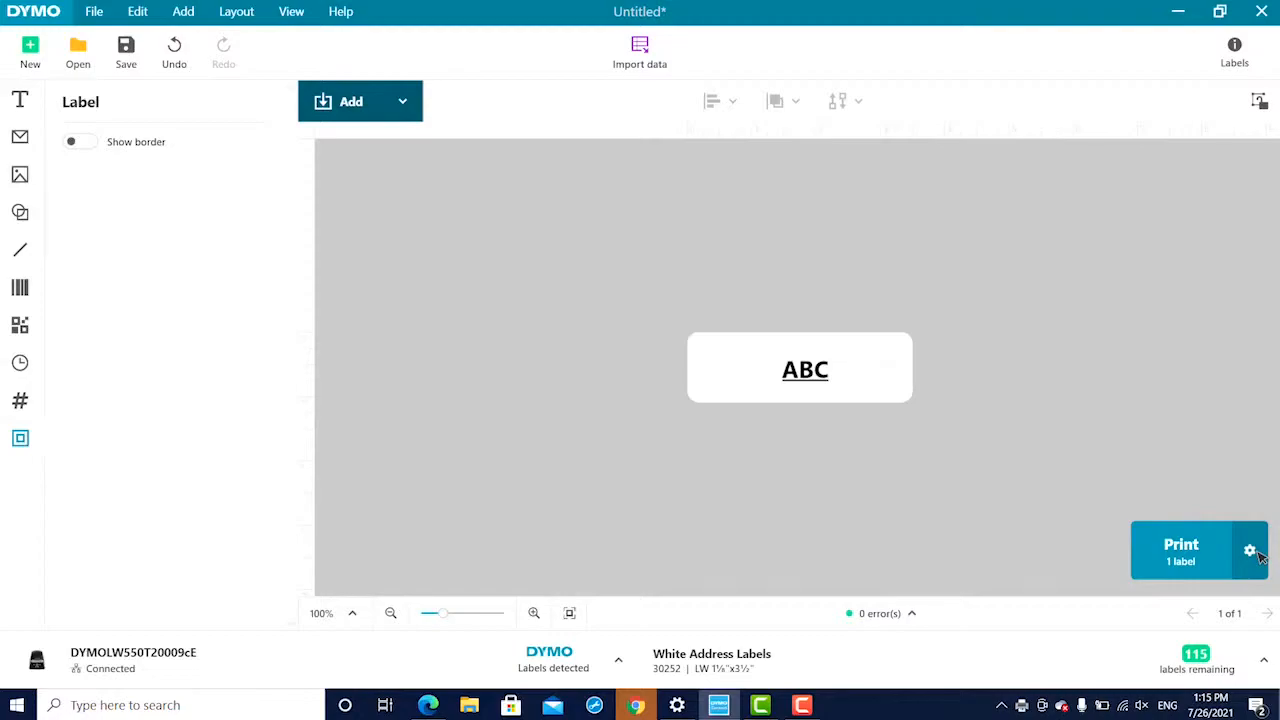
click(1248, 552)
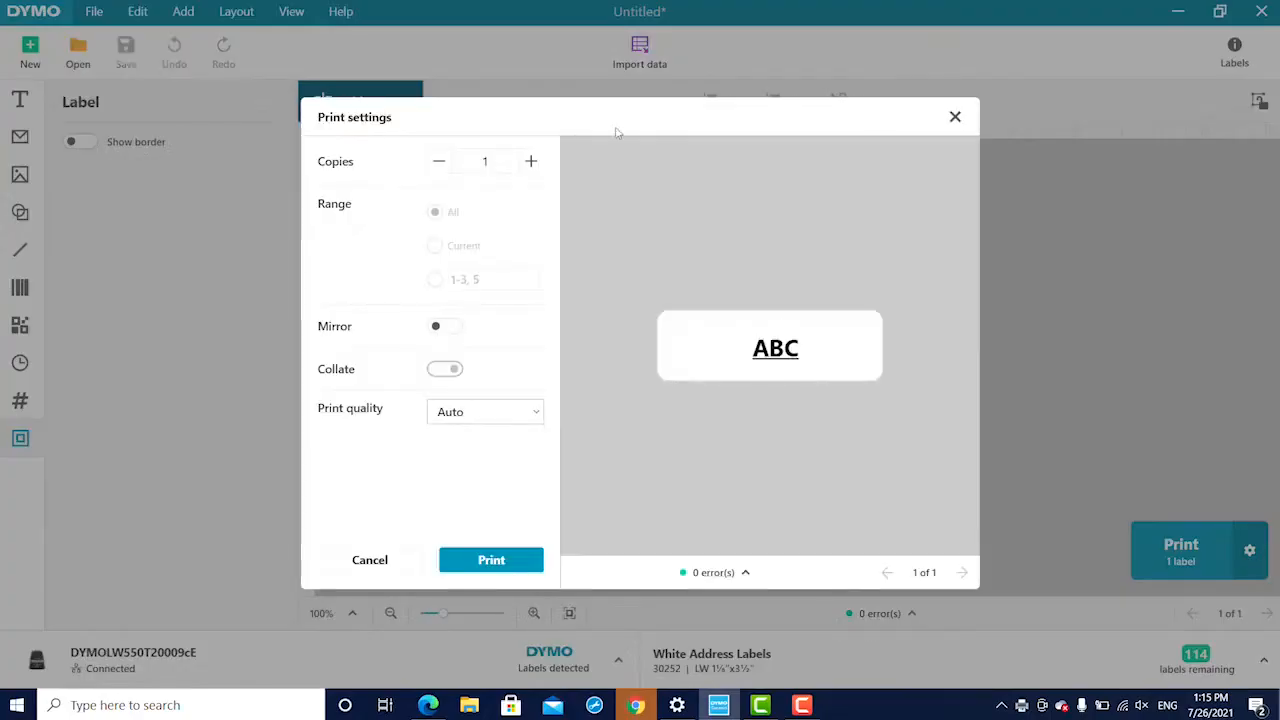
click(444, 368)
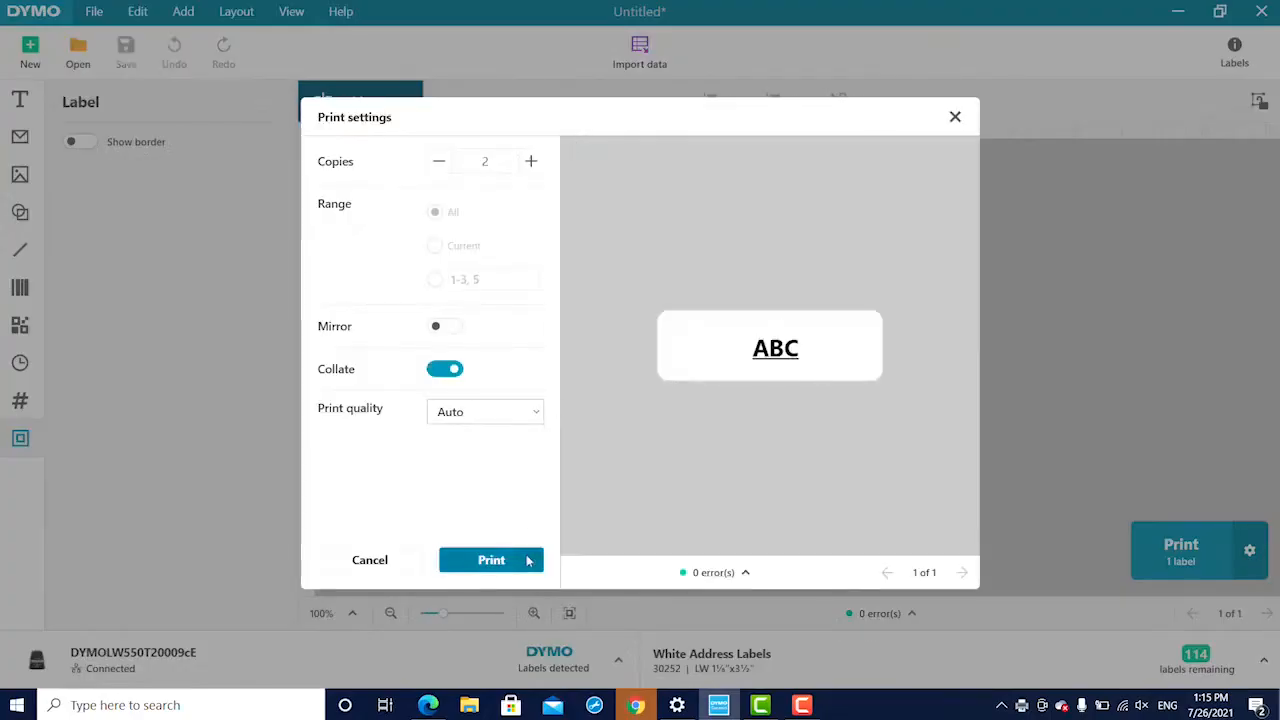
click(492, 560)
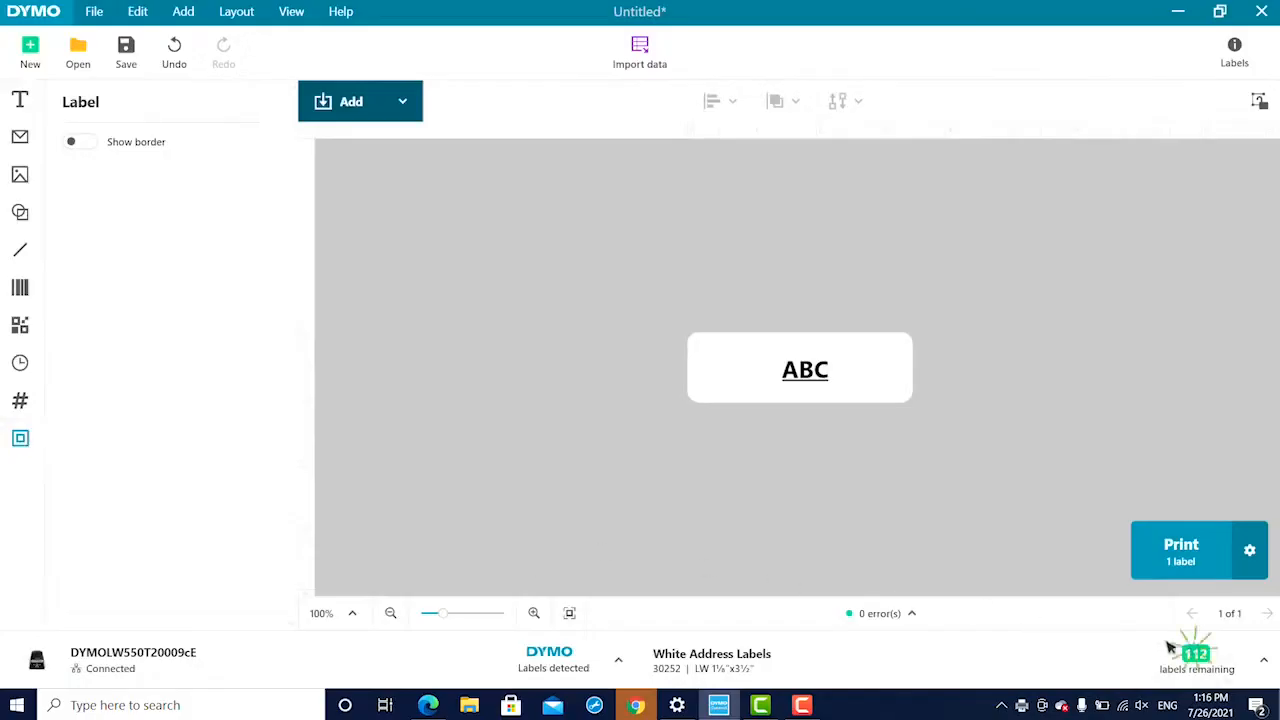
mouse_move(964, 524)
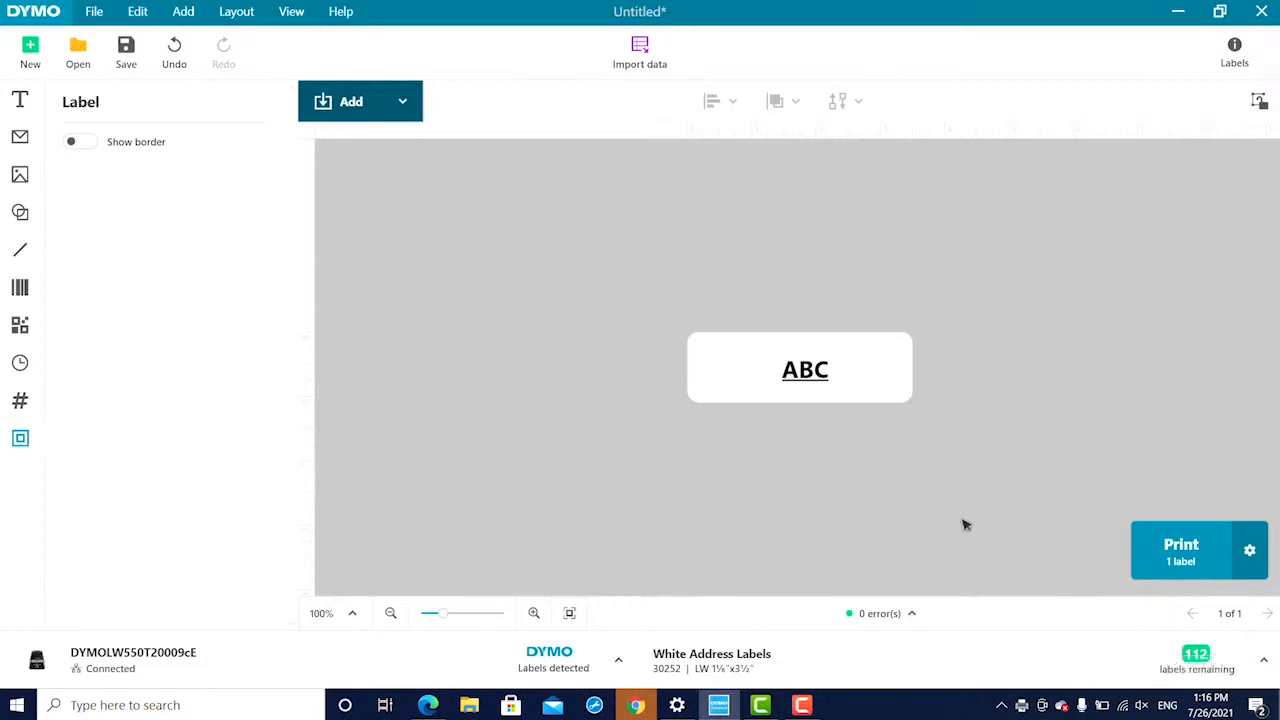
mouse_move(30, 50)
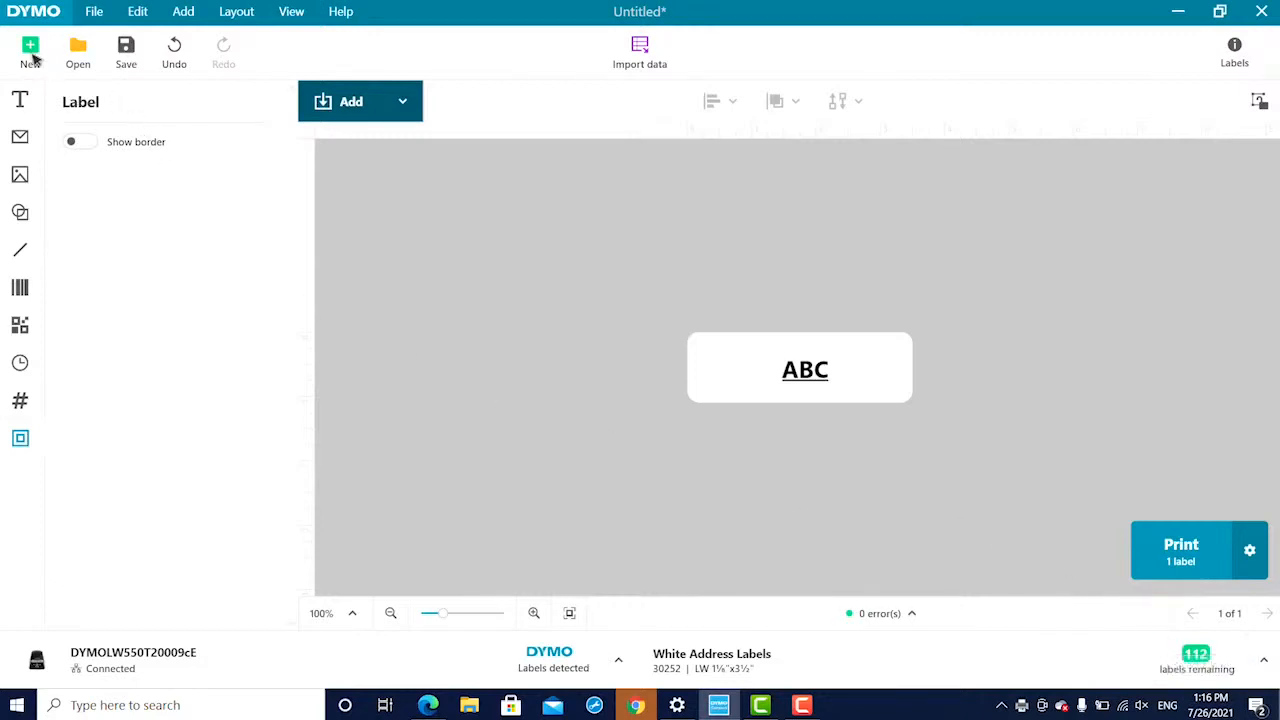
Step: Start a new label, discarding the unsaved ABC label
click(28, 52)
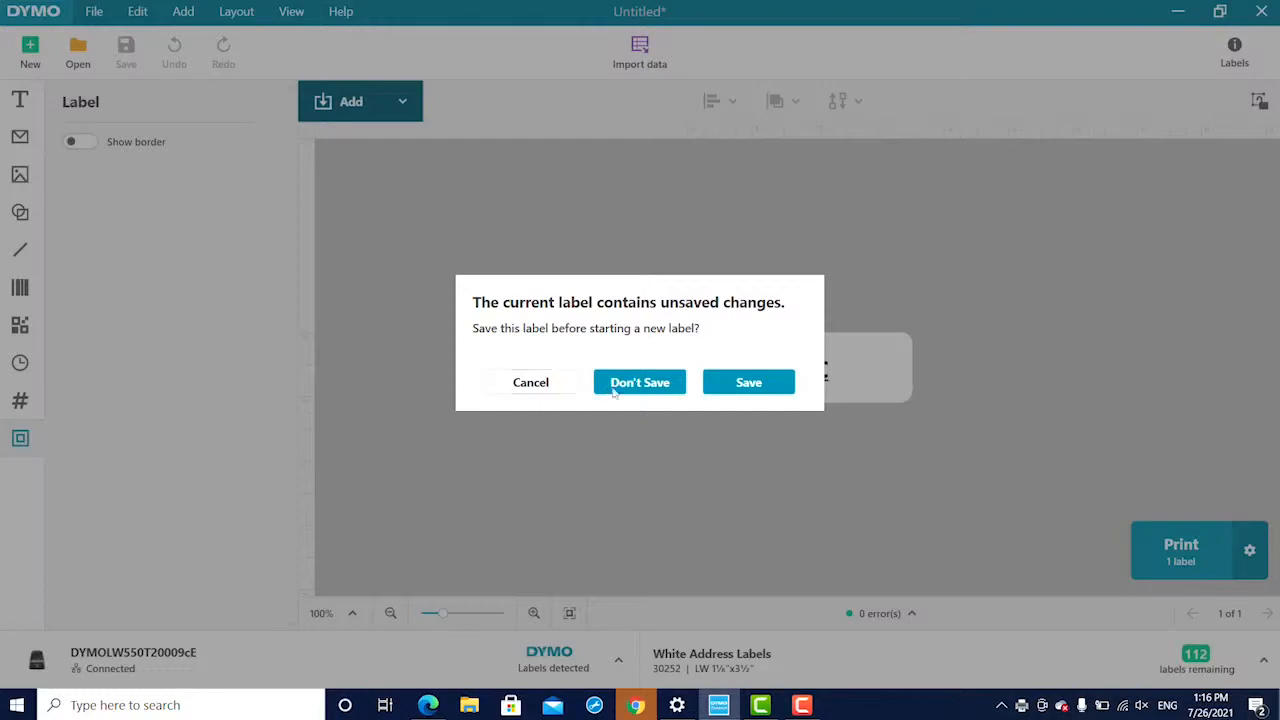
click(640, 382)
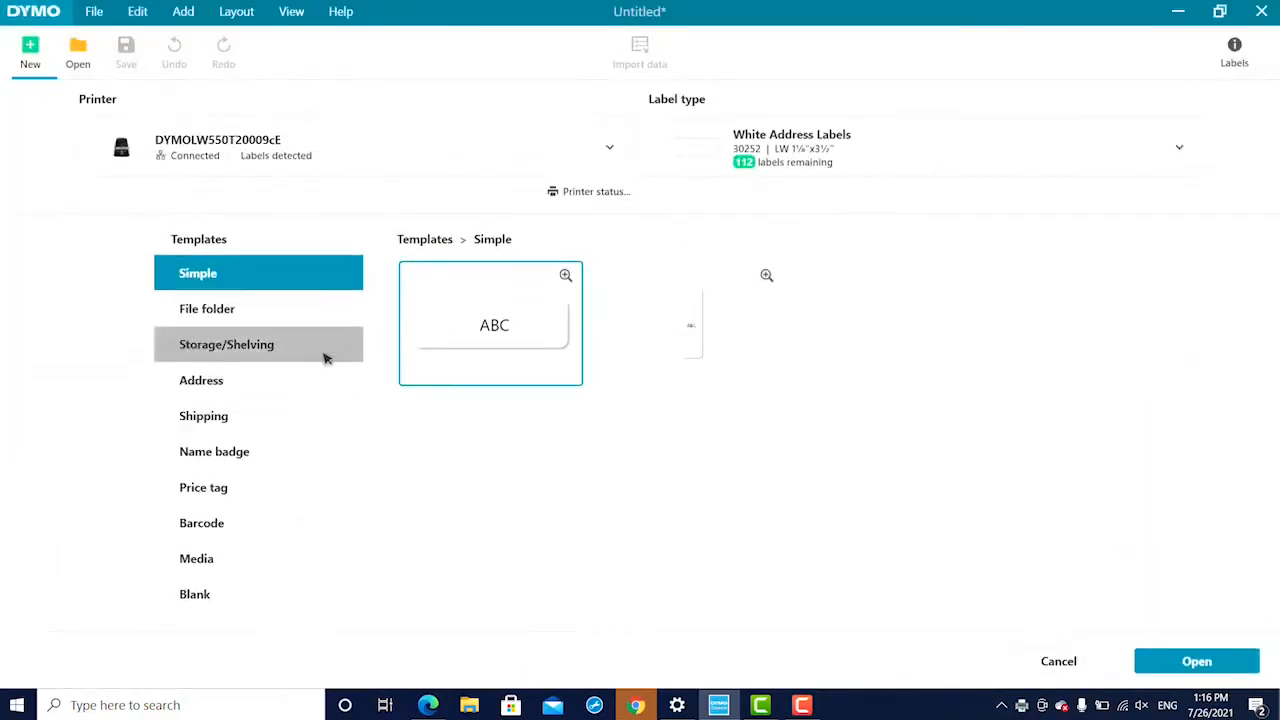
Step: Choose the Name badge category and open the Hello My Name Is template
click(204, 414)
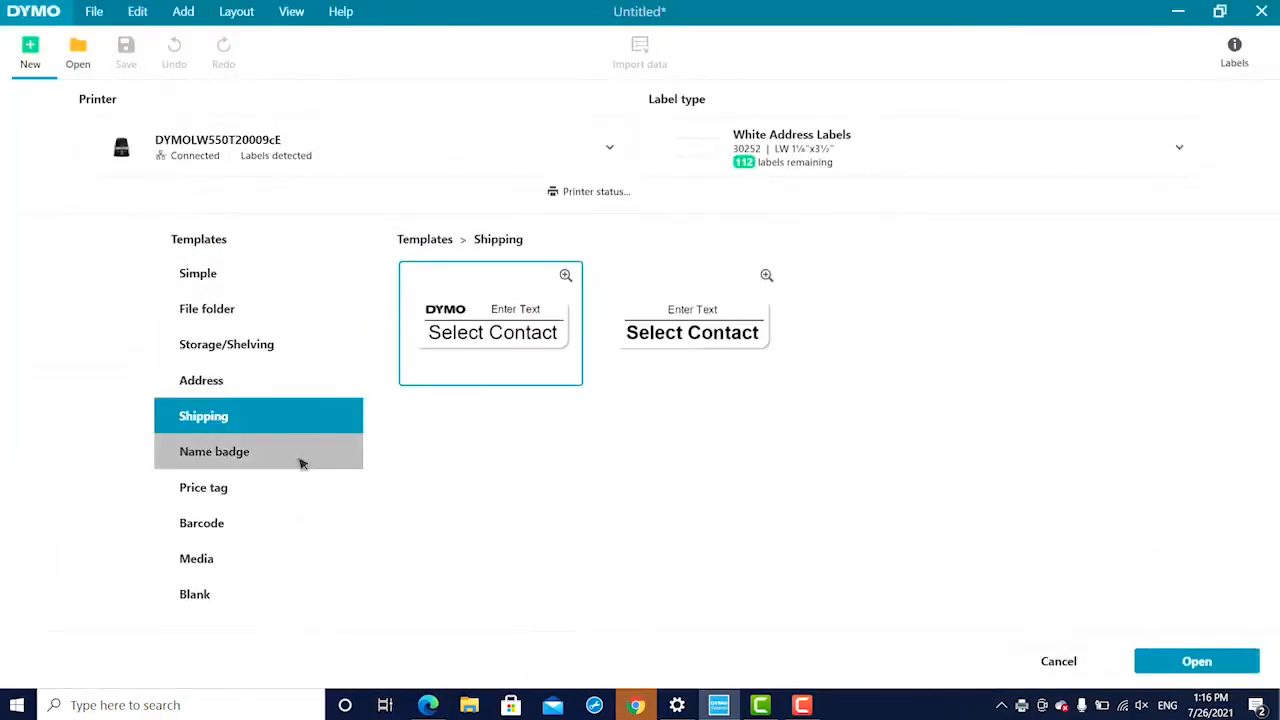
click(214, 452)
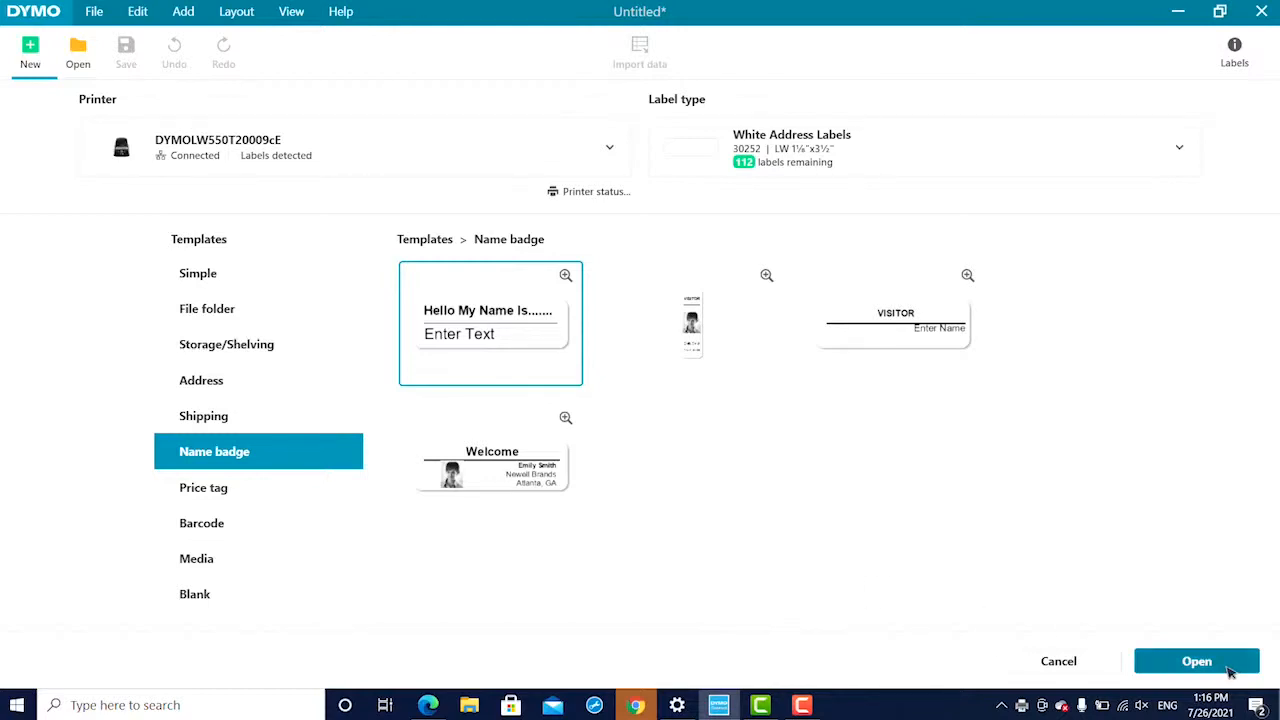
click(1196, 660)
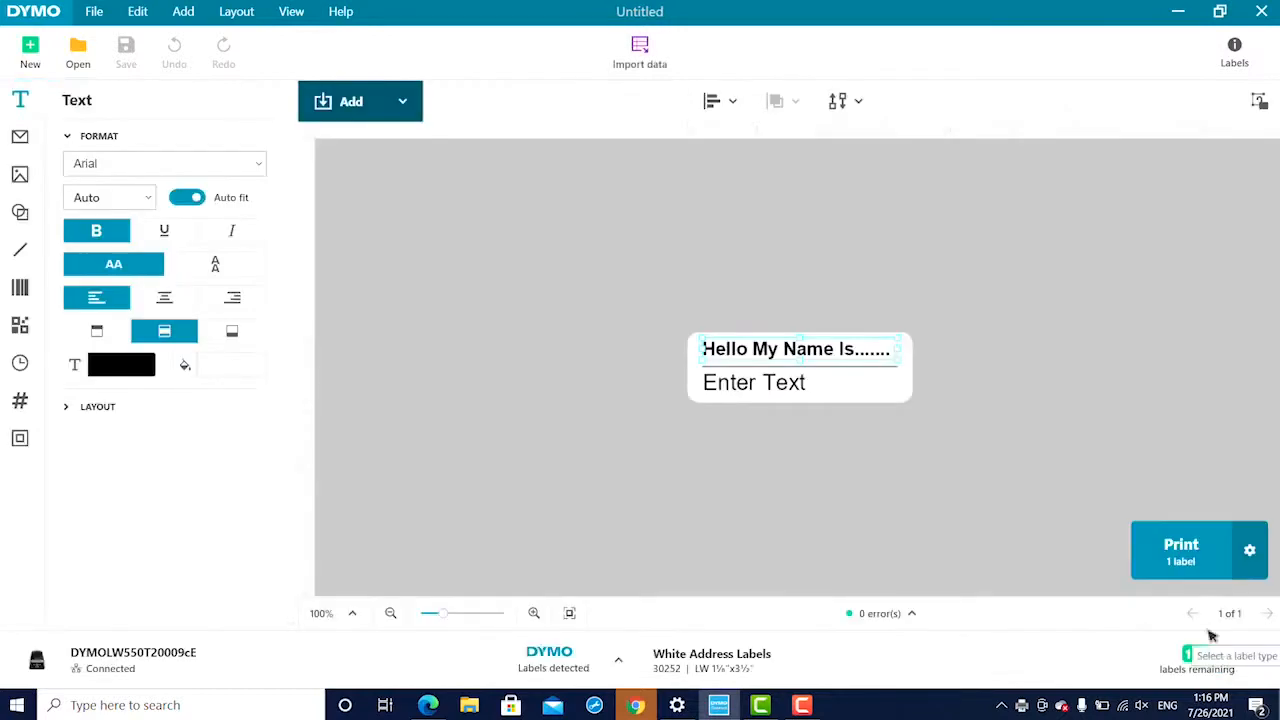